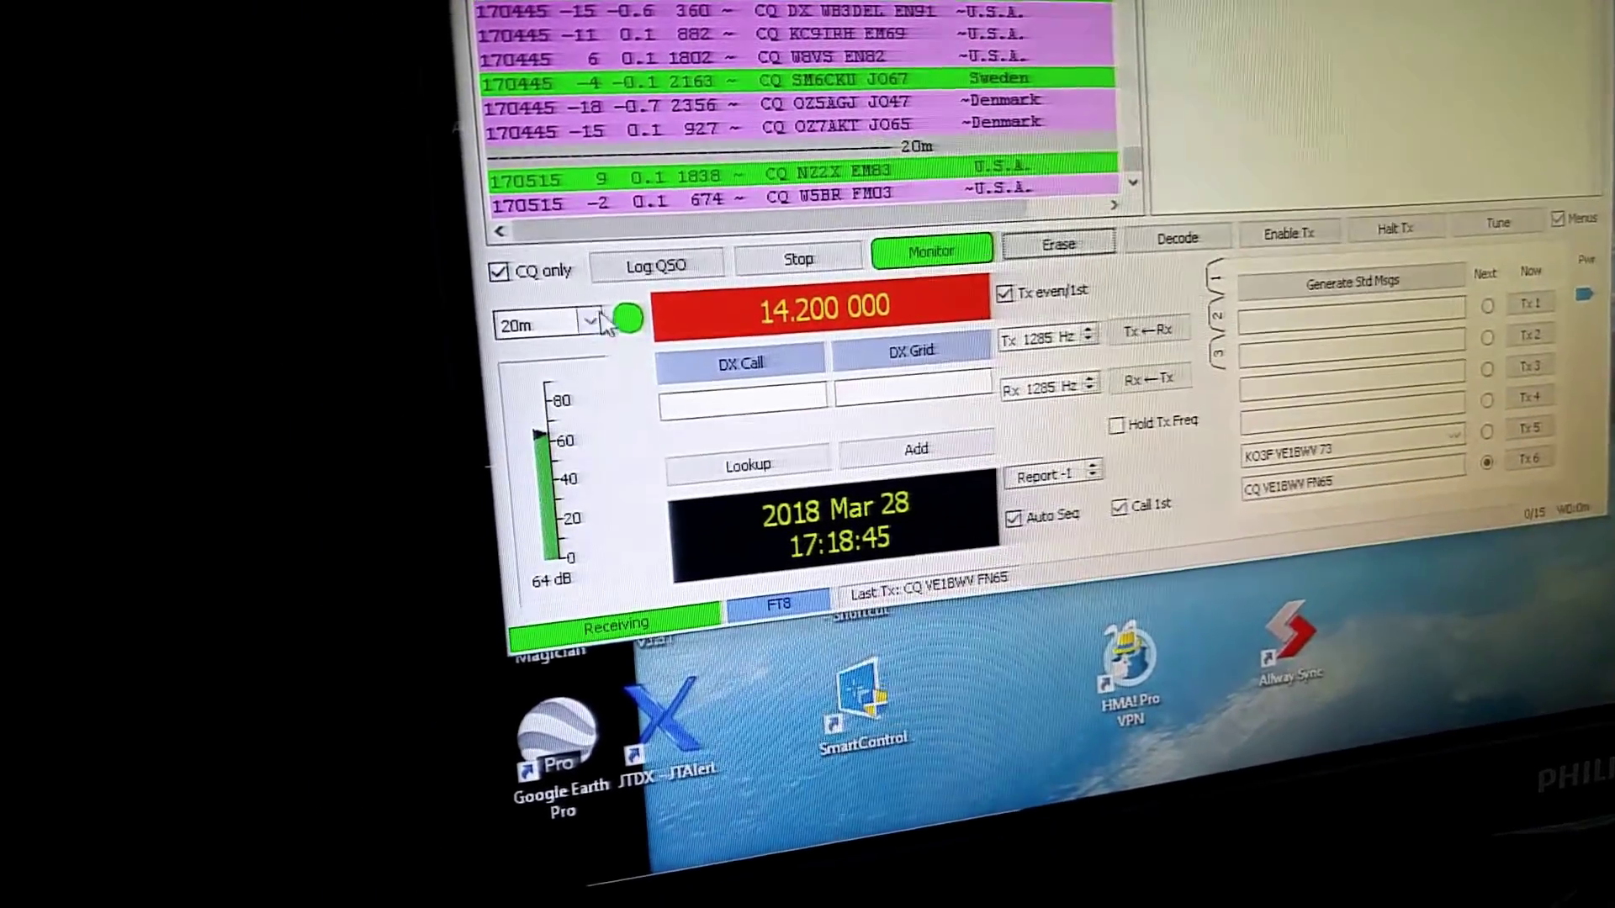
# Switch the band to 30 m at 10.136 MHz, then back to 20 m at 14.074 MHz
pyautogui.click(586, 321)
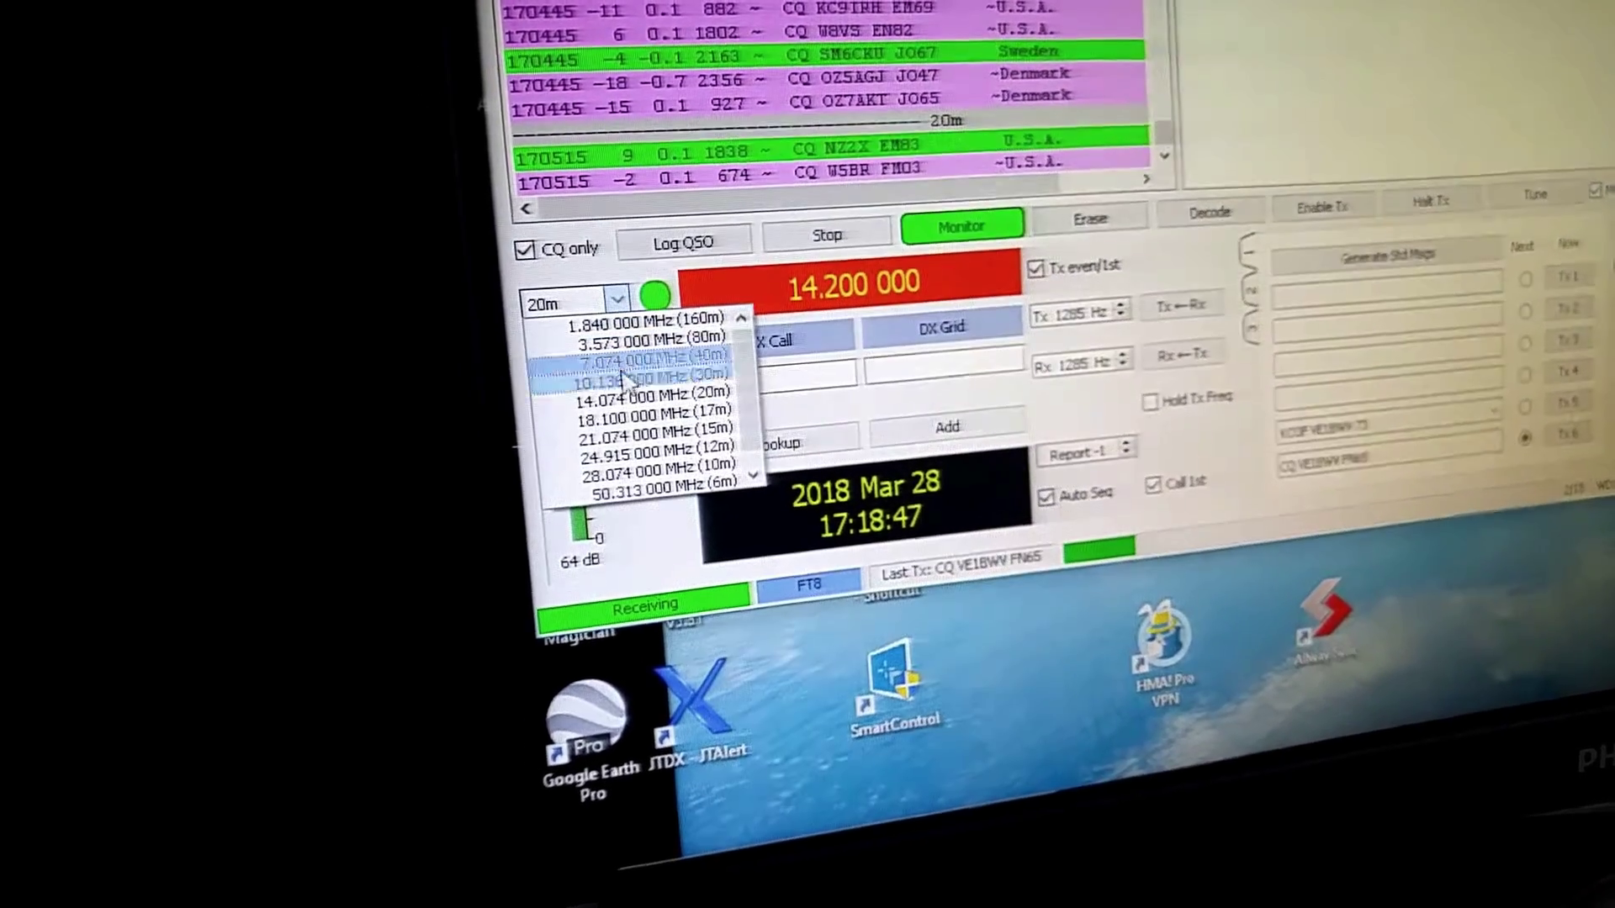
pyautogui.click(649, 371)
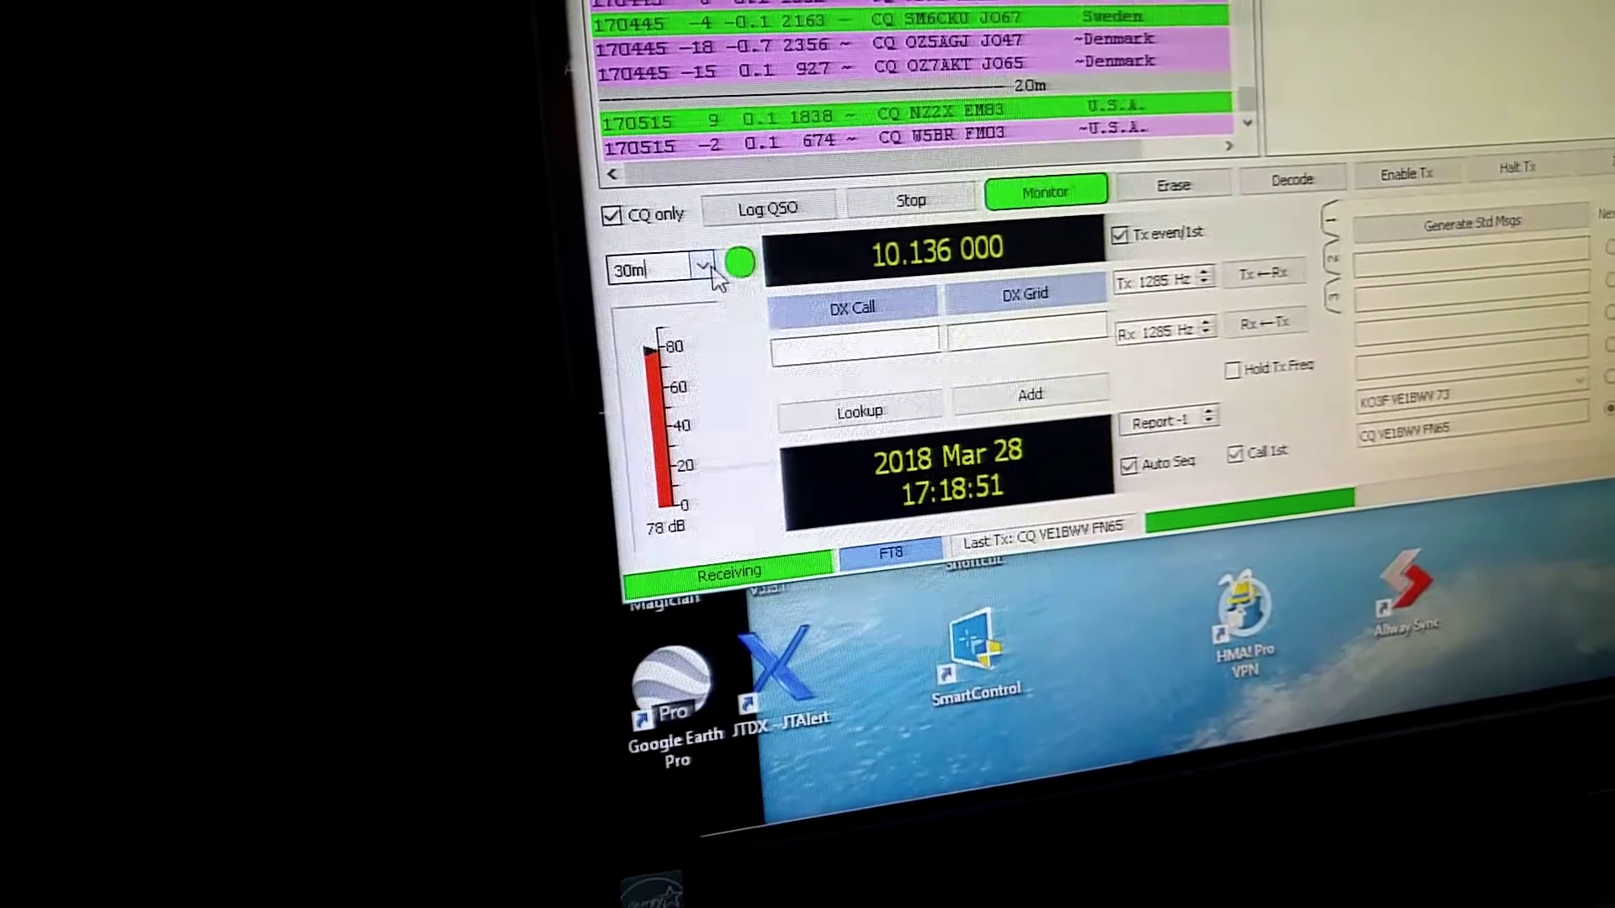
pyautogui.click(699, 269)
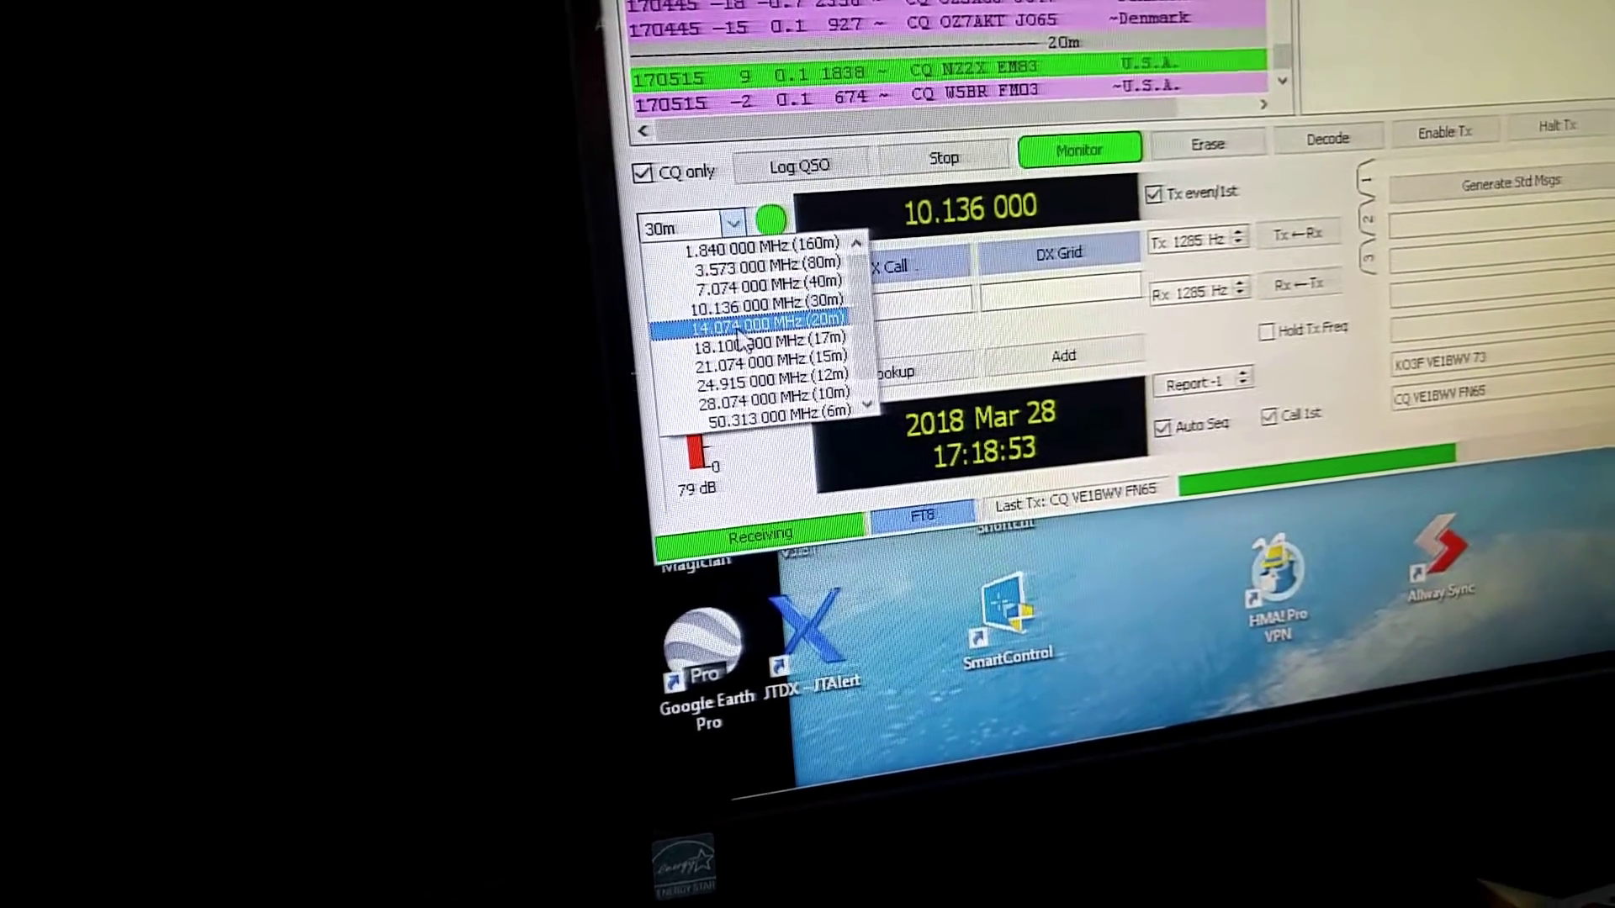
pyautogui.click(754, 321)
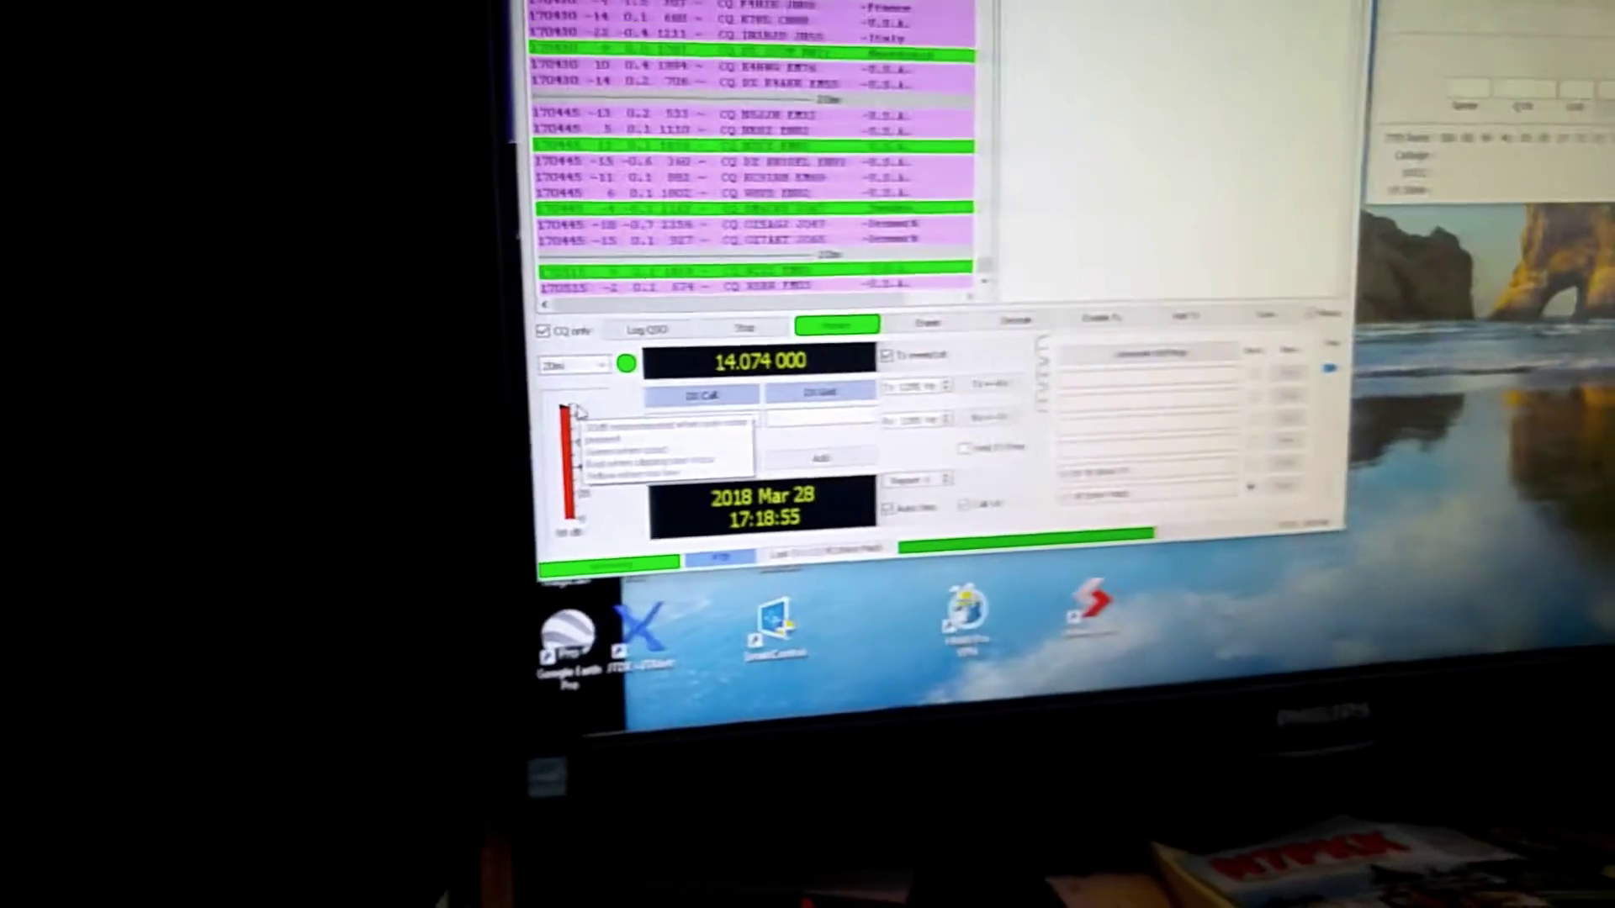